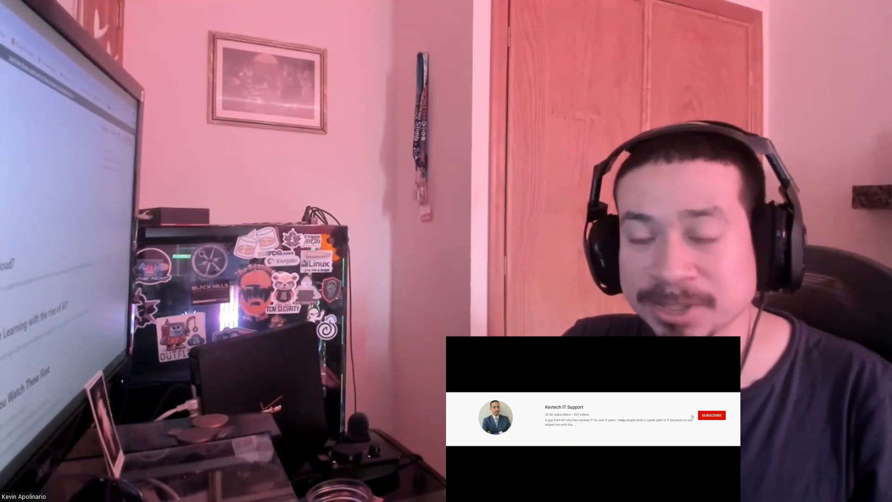
left_click(711, 415)
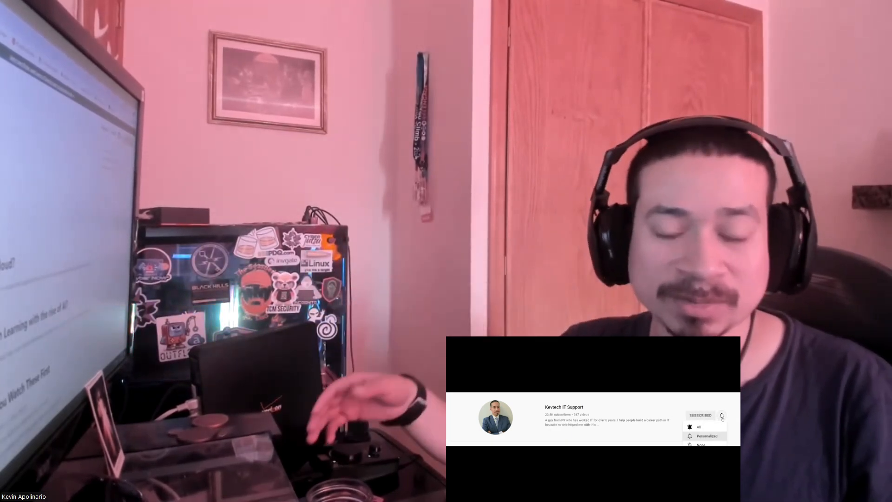